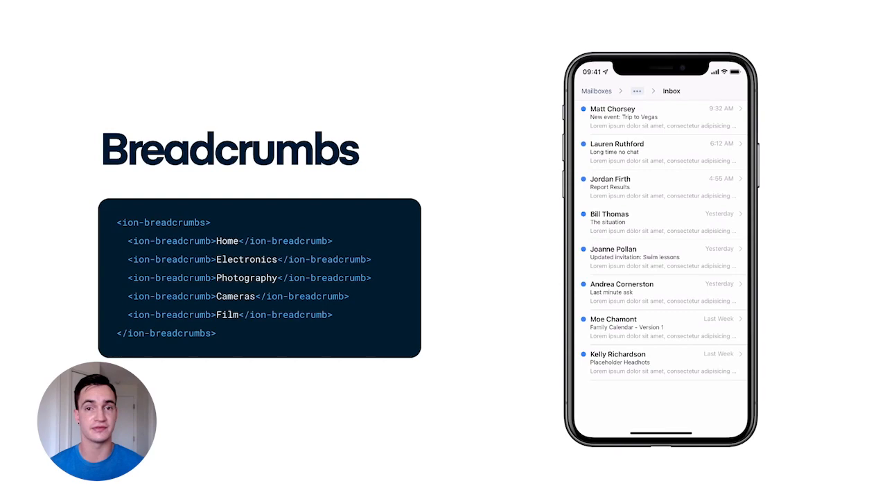
# Advance from Breadcrumbs through the Datetime slide with its May 2021 picker to the dark-mode mail screens.
pyautogui.click(636, 91)
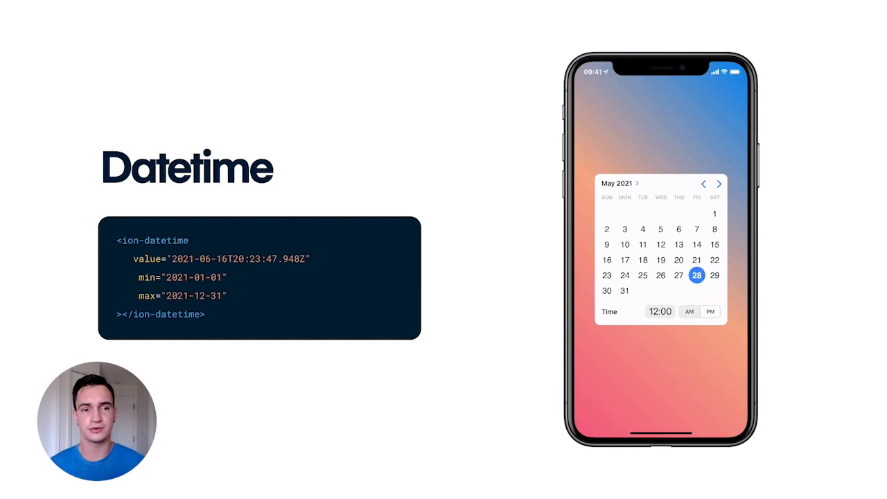
pyautogui.click(718, 183)
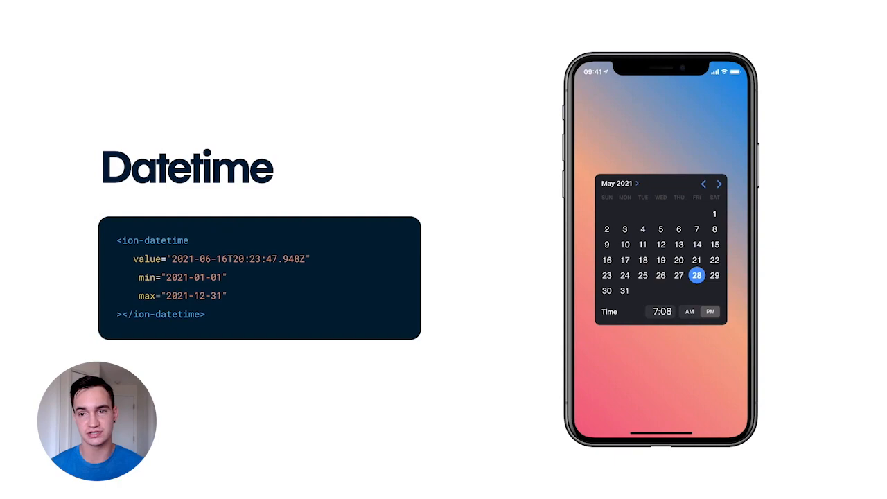
pyautogui.click(624, 274)
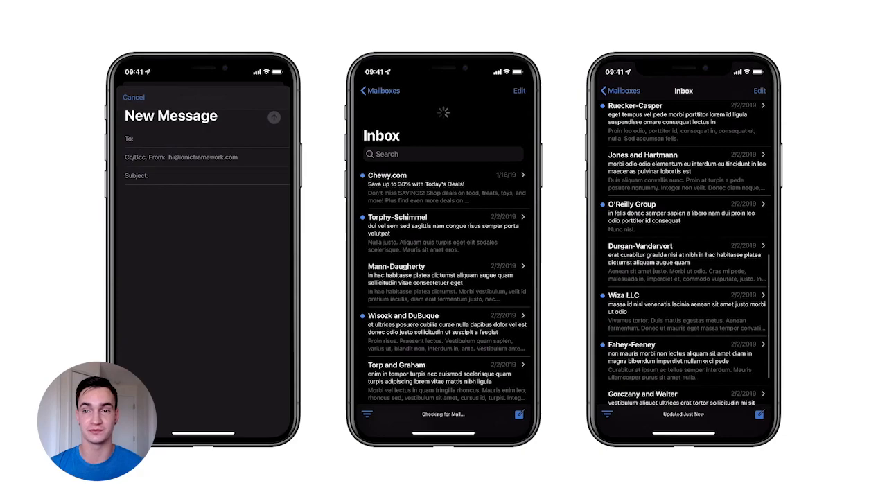
# Advance past the dark-mode mail screens to the Shopping reminders phone demo.
pyautogui.click(133, 97)
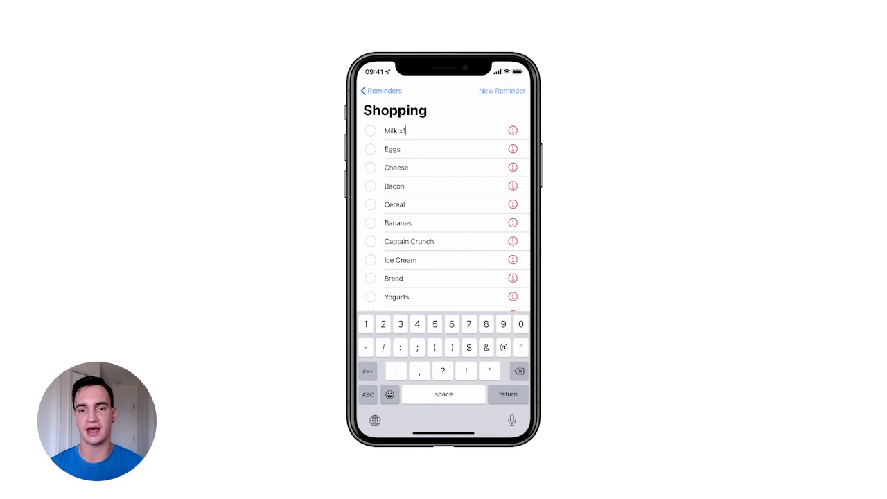
# Give Milk x100 a June 2021 date and start a new list named My todo list.
pyautogui.click(513, 130)
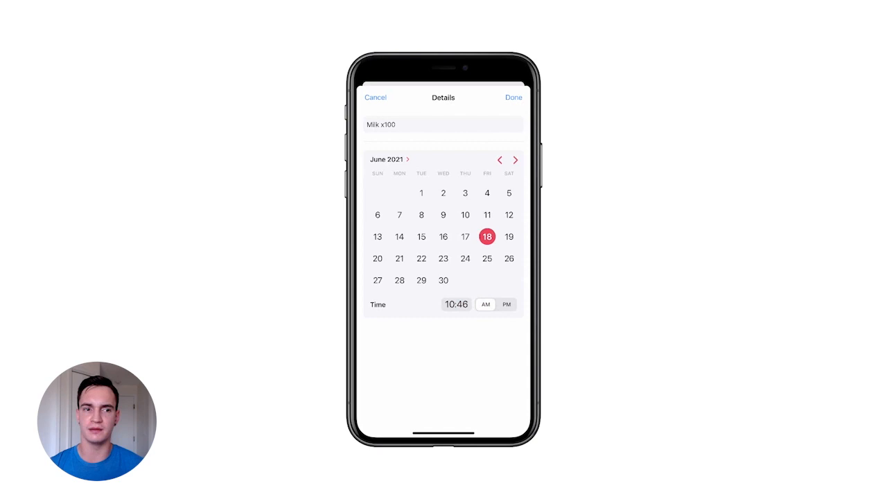
pyautogui.click(513, 97)
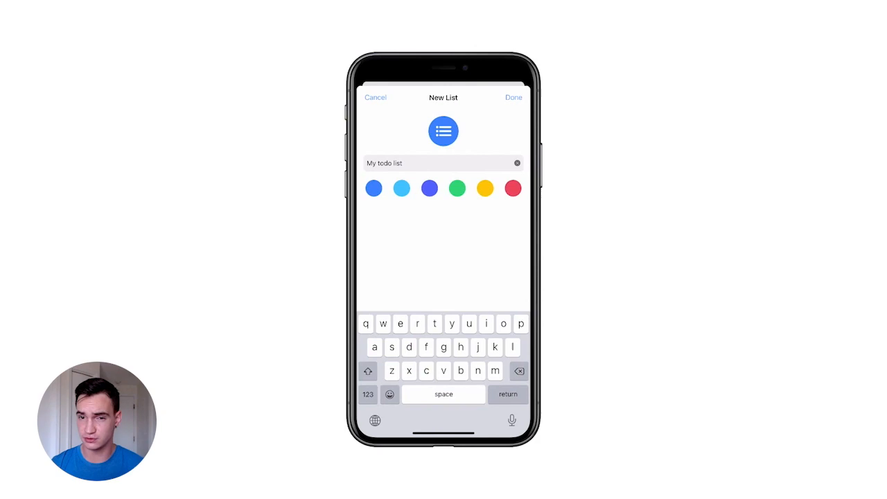
pyautogui.click(513, 97)
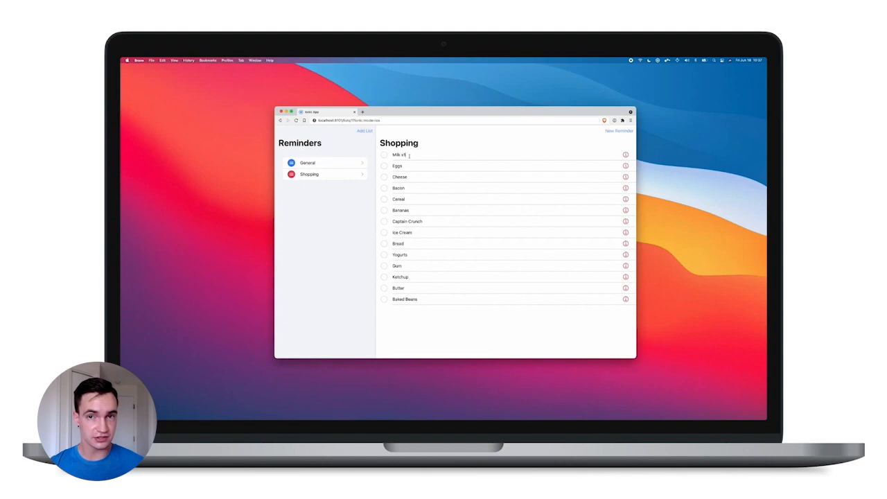
# On the laptop demo, create My todo list beside General and Shopping and add one dated item.
pyautogui.click(624, 155)
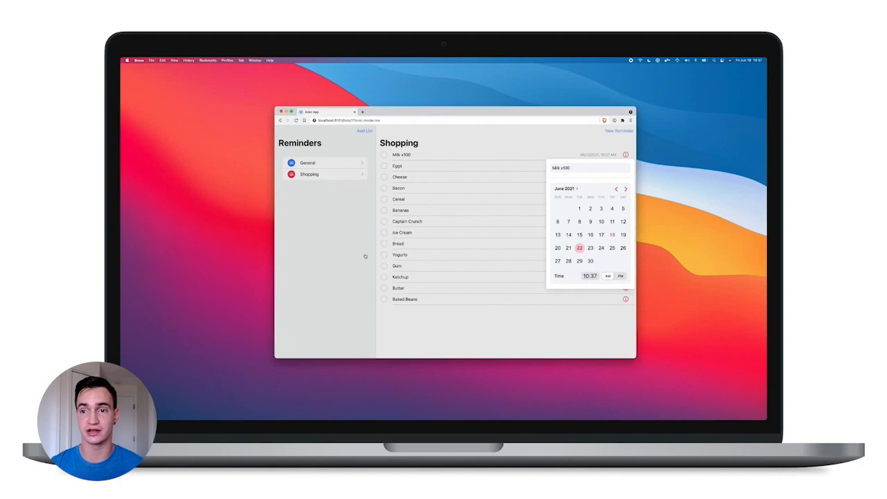
pyautogui.click(363, 130)
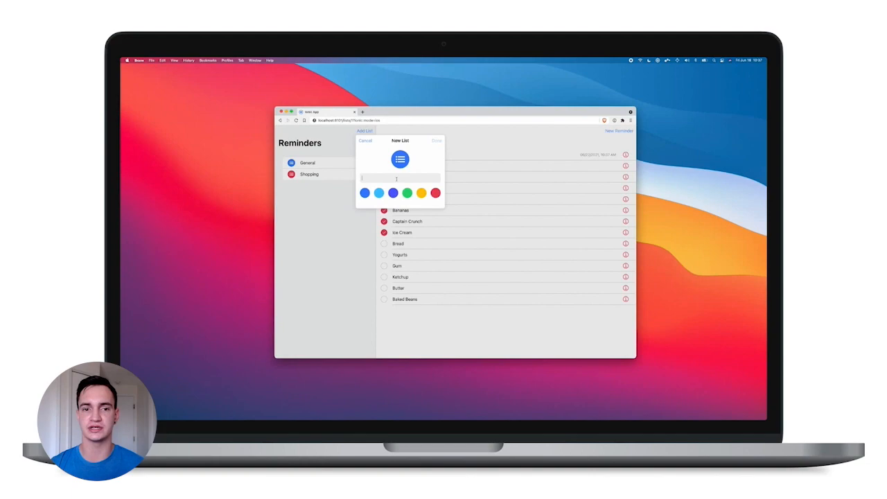
pyautogui.click(436, 141)
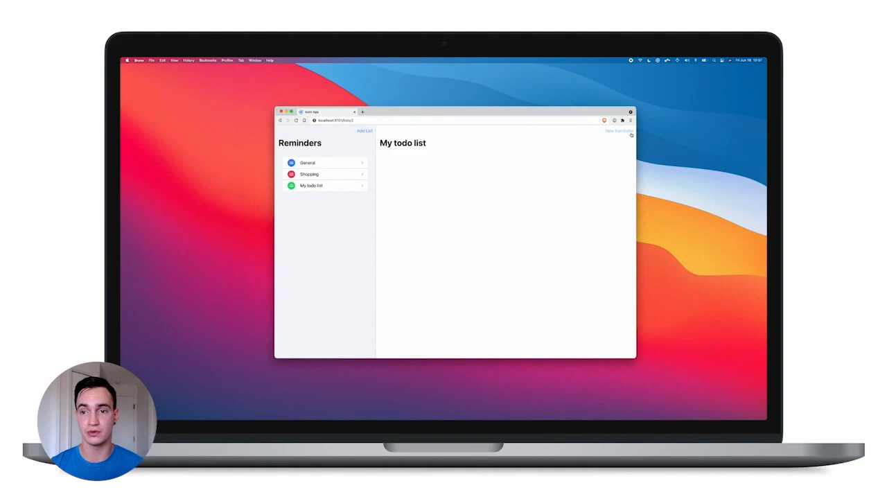
pyautogui.click(618, 130)
pyautogui.write('make more lists')
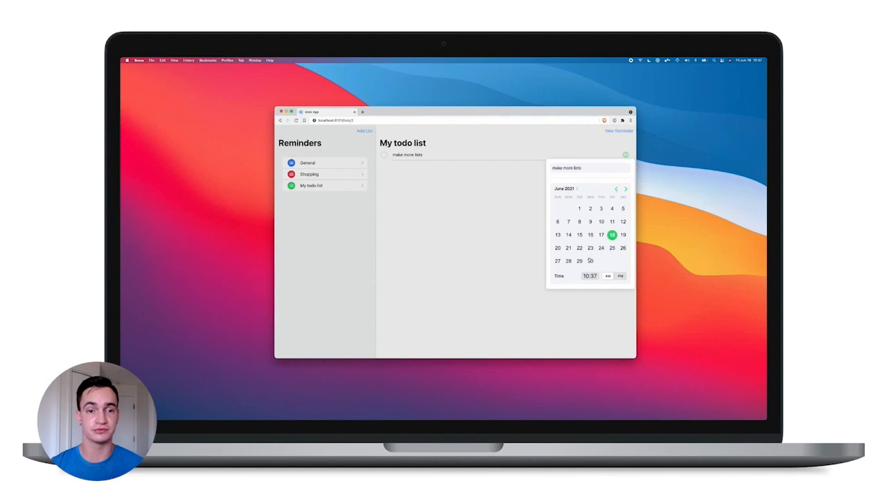
pyautogui.click(455, 232)
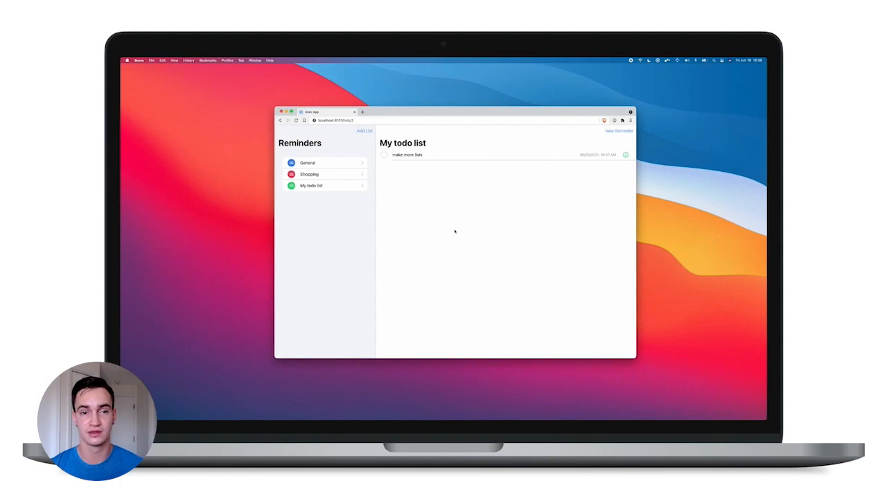